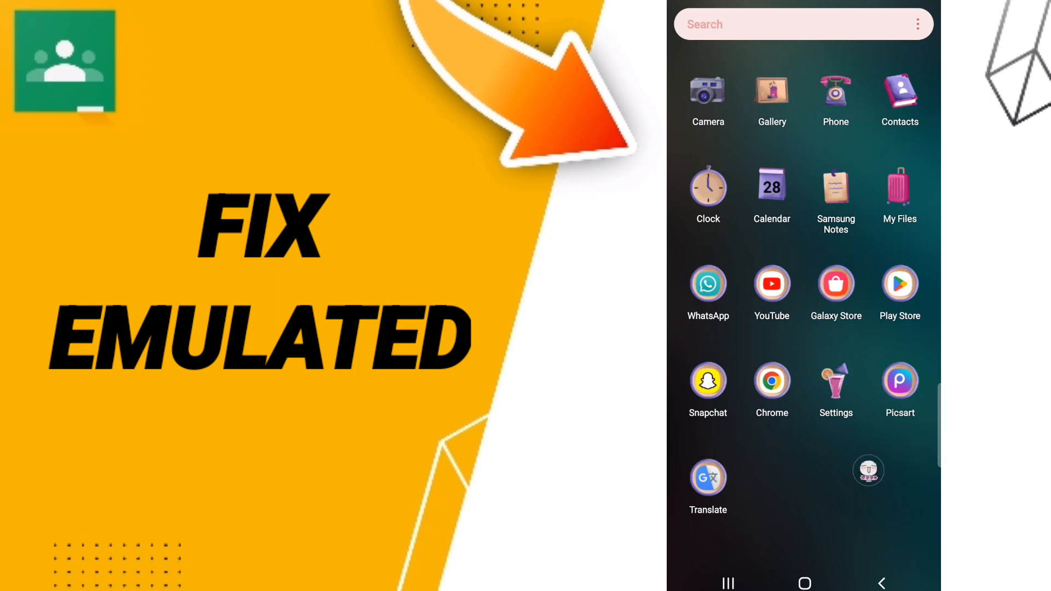
Launch Settings and open the Classroom entry from the installed apps list
{"action": "left_click", "coordinate": [835, 379]}
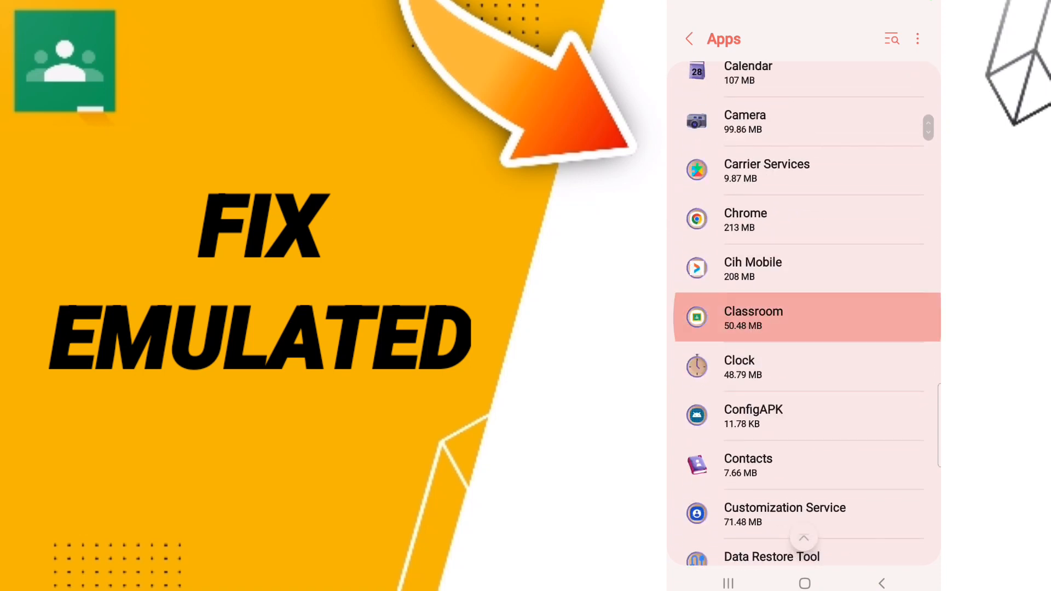
{"action": "left_click", "coordinate": [753, 316]}
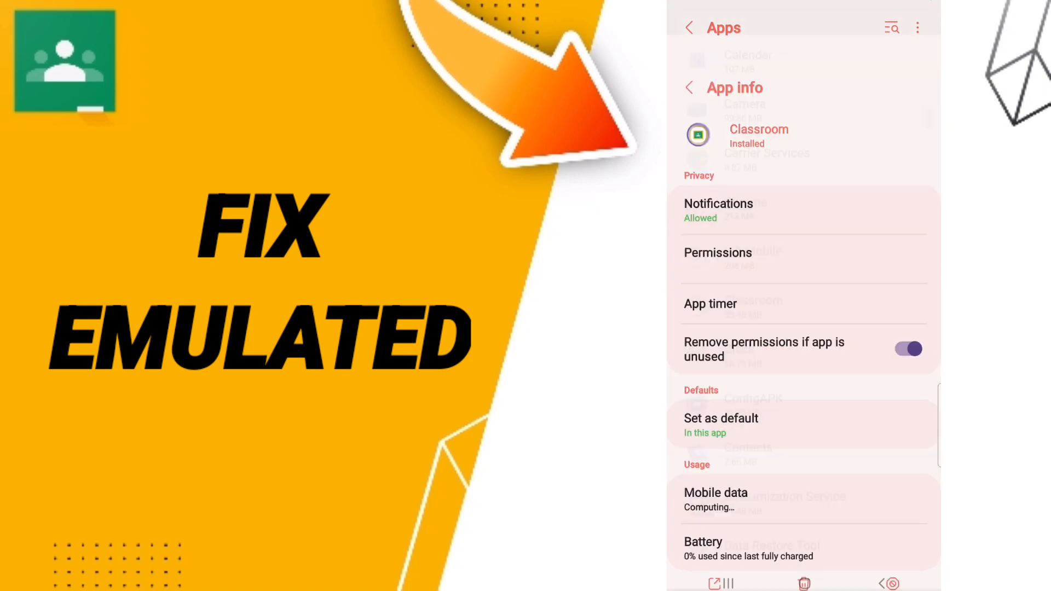